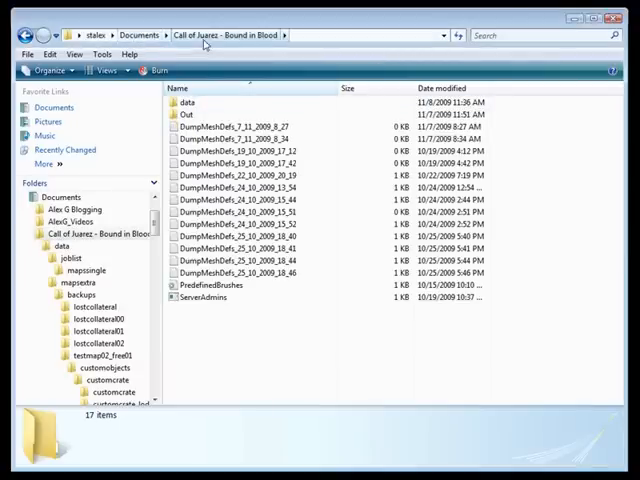
Navigate into the game's data folder and then its mapeditor subfolder
{"action": "double_click", "coordinate": [186, 100]}
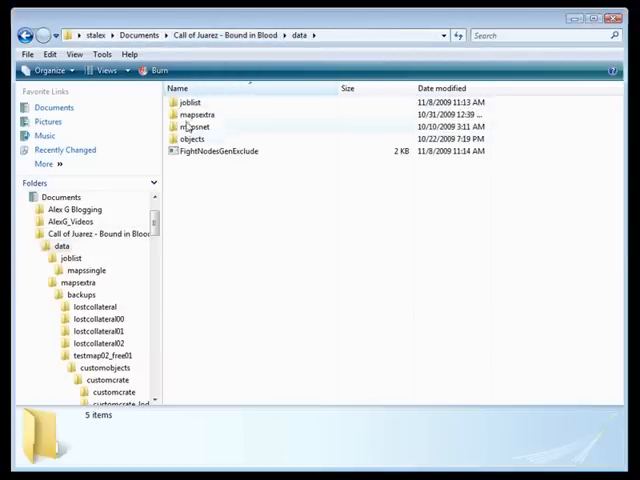
{"action": "mouse_move", "coordinate": [196, 128]}
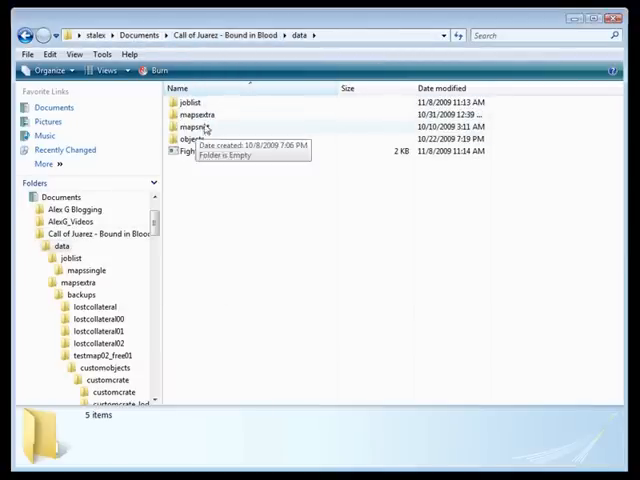
{"action": "double_click", "coordinate": [194, 114]}
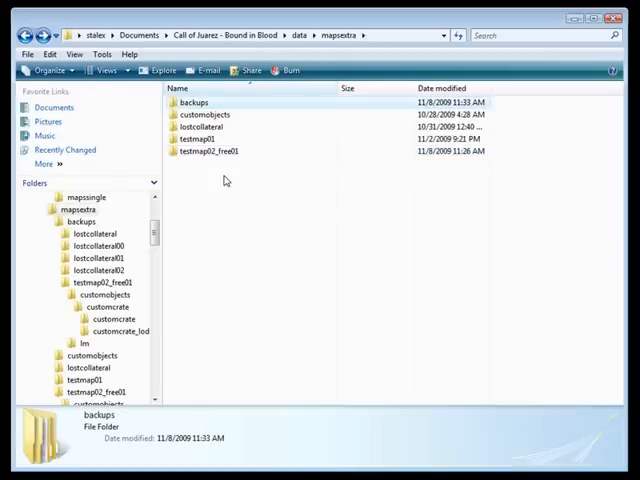
Enter the testmap02_free01 folder and review the map and terrain height file details
{"action": "double_click", "coordinate": [204, 152]}
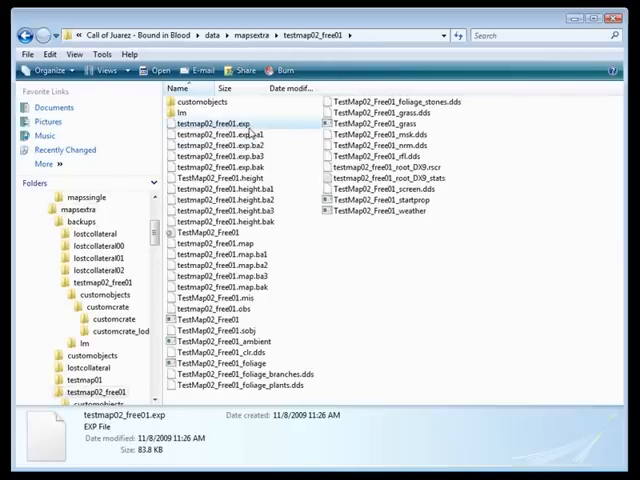
{"action": "left_click", "coordinate": [210, 122]}
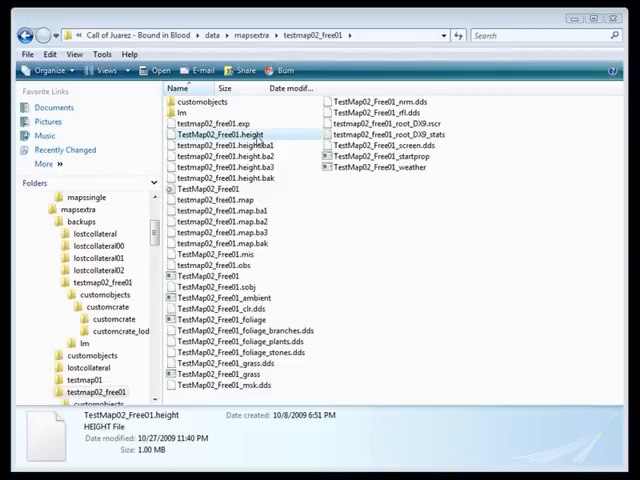
{"action": "mouse_move", "coordinate": [258, 140]}
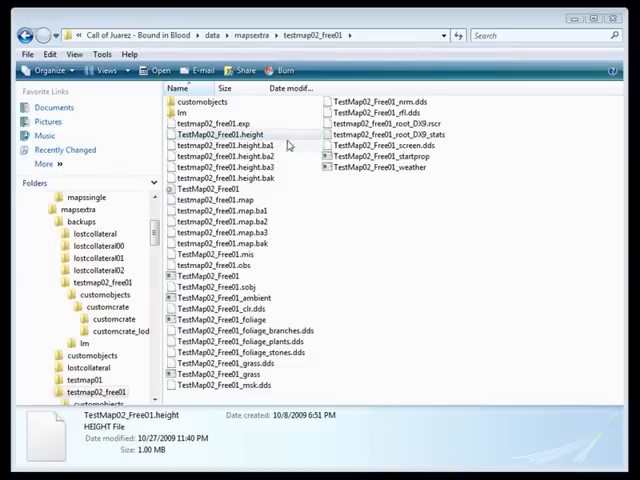
{"action": "left_click", "coordinate": [224, 176]}
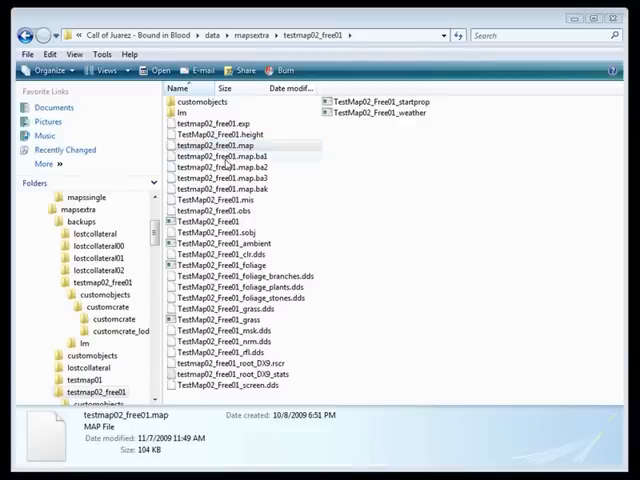
Send the four backup copies of the map file to the Recycle Bin
{"action": "left_click", "coordinate": [222, 156]}
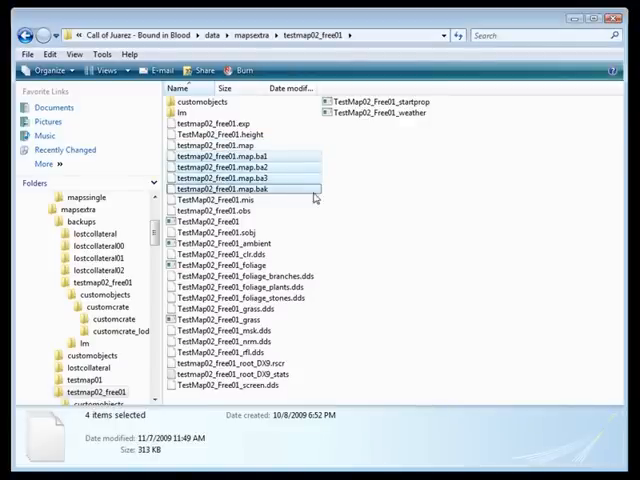
{"action": "key", "text": "Delete"}
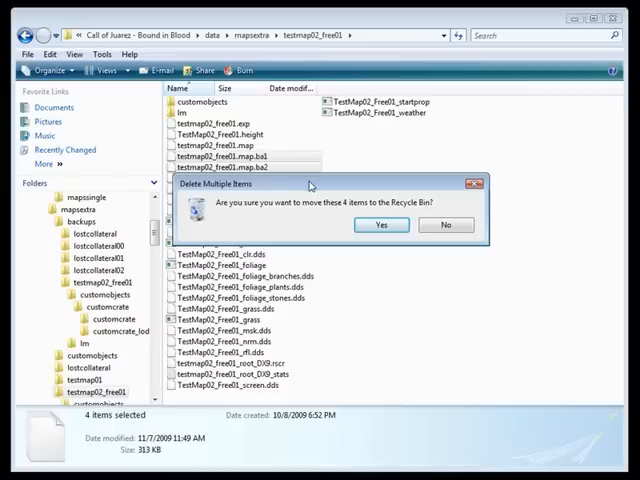
{"action": "left_click", "coordinate": [380, 224]}
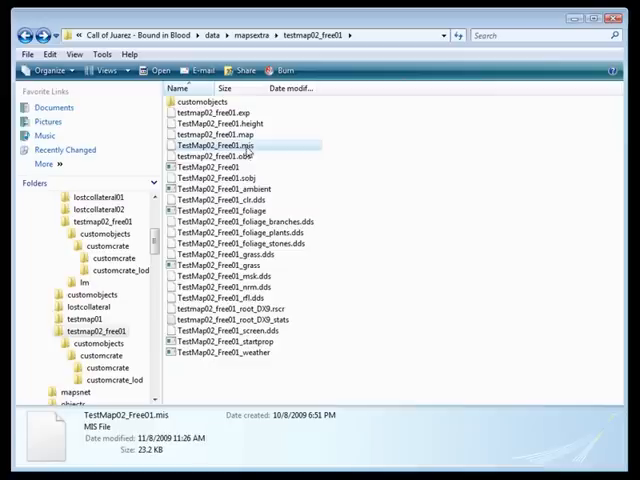
{"action": "right_click", "coordinate": [204, 144]}
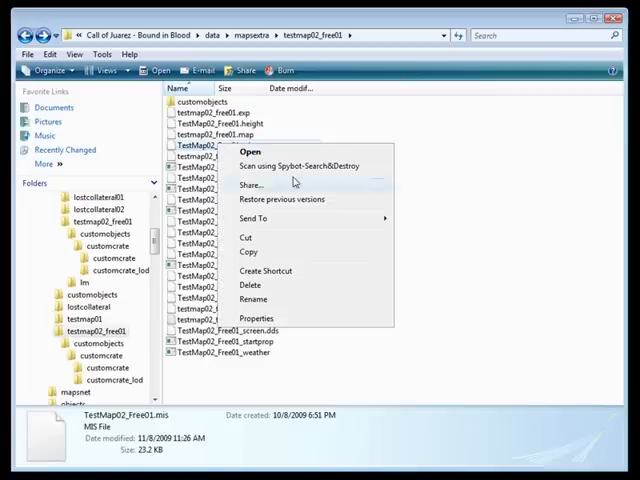
{"action": "left_click", "coordinate": [250, 152]}
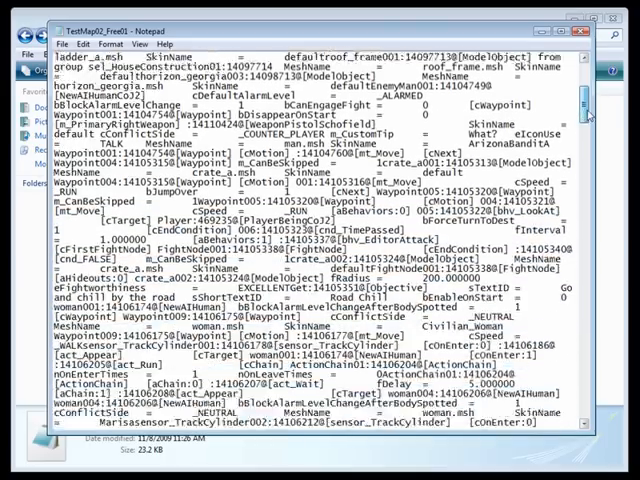
{"action": "scroll", "scroll_direction": "down", "scroll_amount": 3}
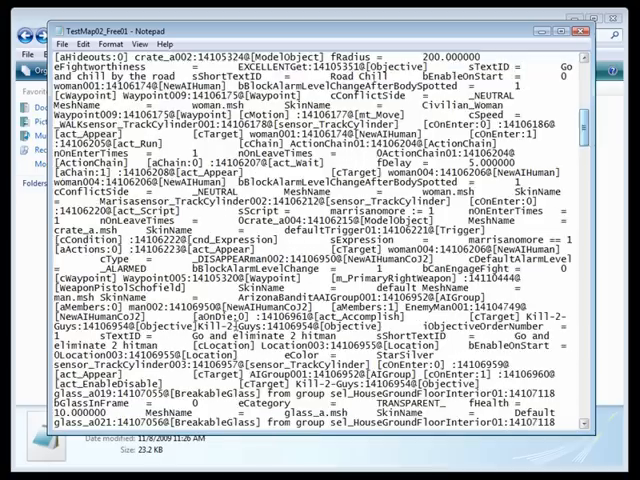
{"action": "scroll", "scroll_direction": "down", "scroll_amount": 3}
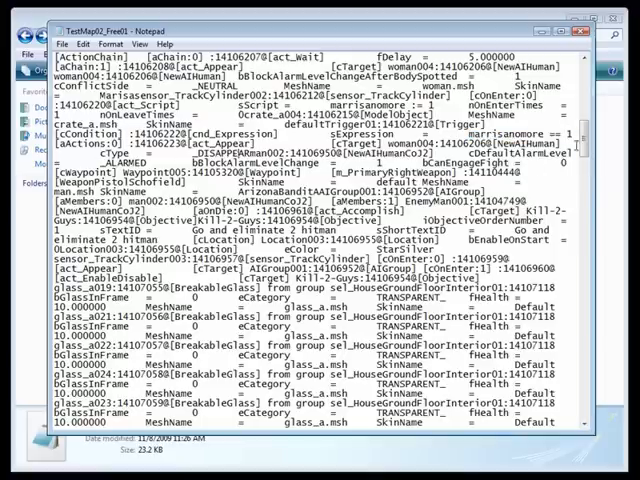
{"action": "scroll", "scroll_direction": "down", "scroll_amount": 3}
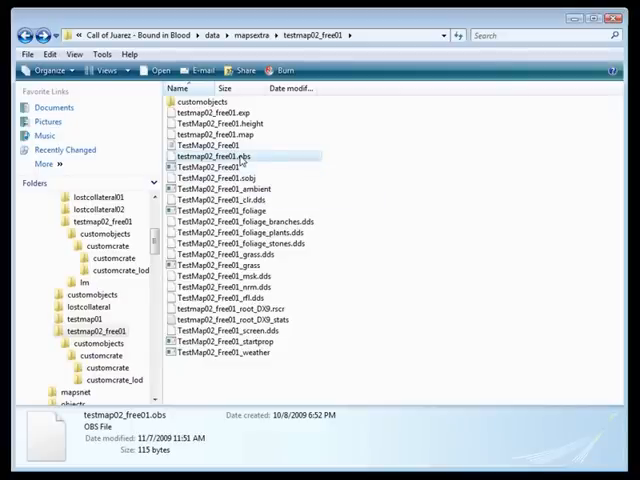
{"action": "right_click", "coordinate": [204, 168]}
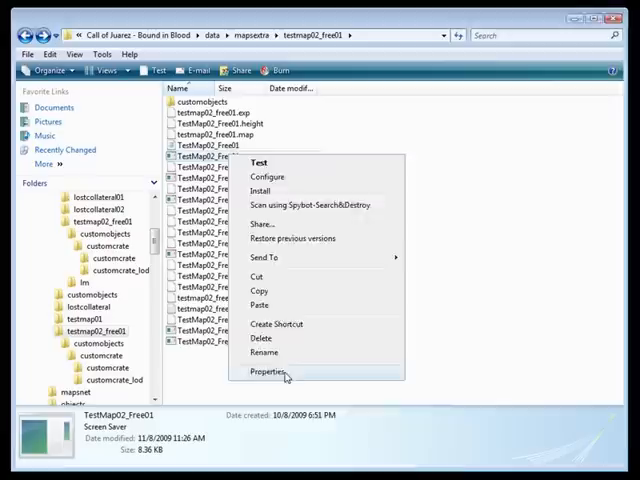
{"action": "left_click", "coordinate": [268, 372]}
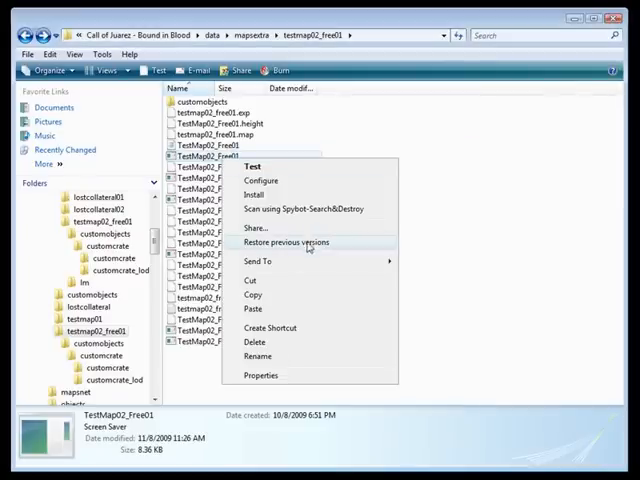
{"action": "left_click", "coordinate": [252, 166]}
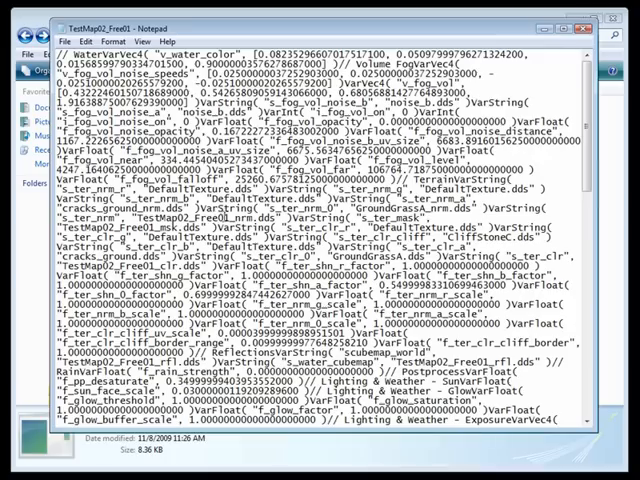
{"action": "scroll", "scroll_direction": "down", "scroll_amount": 3}
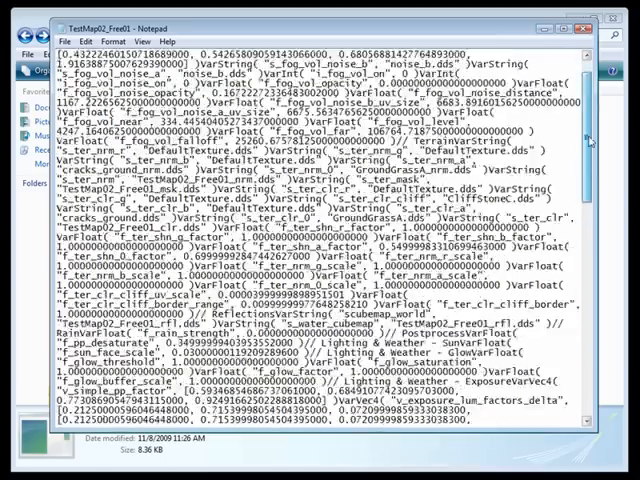
{"action": "scroll", "scroll_direction": "down", "scroll_amount": 3}
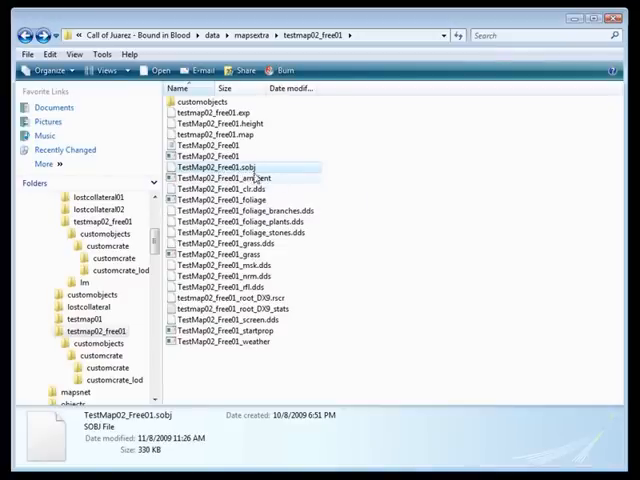
{"action": "right_click", "coordinate": [240, 178]}
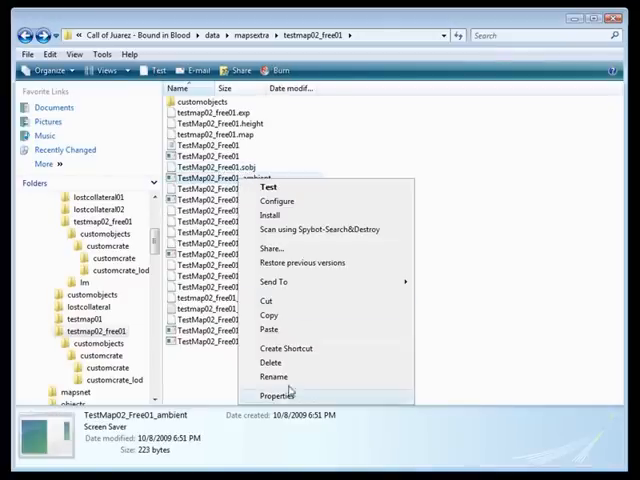
{"action": "left_click", "coordinate": [280, 396]}
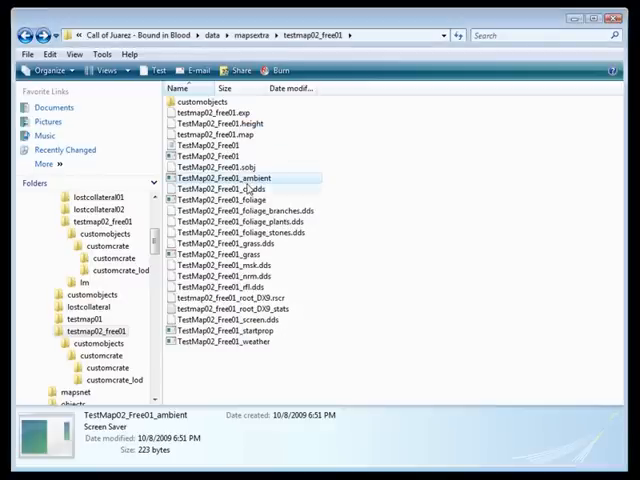
{"action": "double_click", "coordinate": [224, 178]}
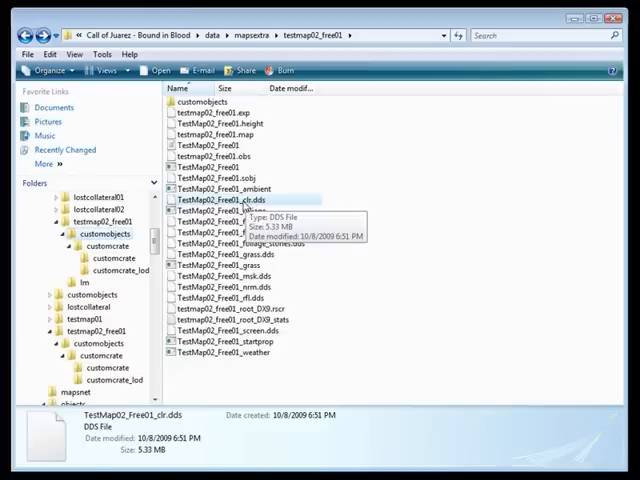
{"action": "mouse_move", "coordinate": [270, 212]}
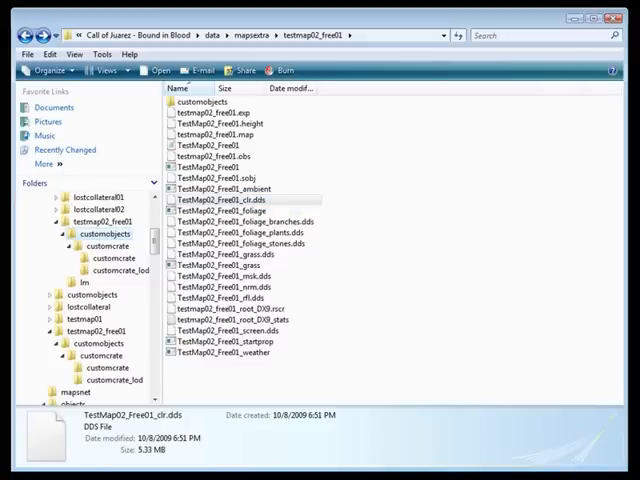
Load TestMap02_Free01_clr.dds, the 2048 × 2048 terrain colour map, into Photoshop
{"action": "double_click", "coordinate": [234, 200]}
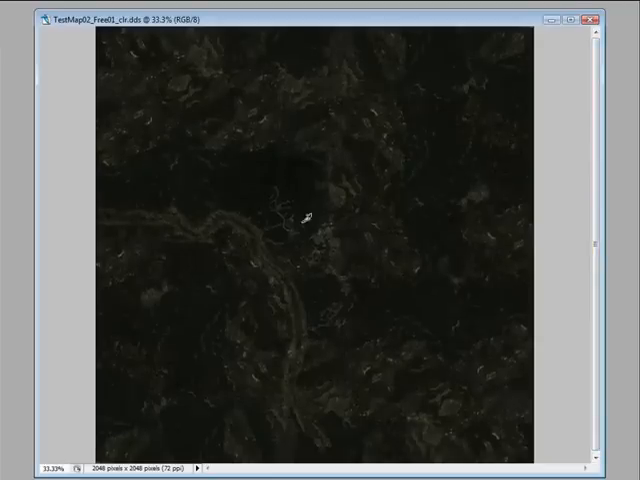
{"action": "mouse_move", "coordinate": [388, 230]}
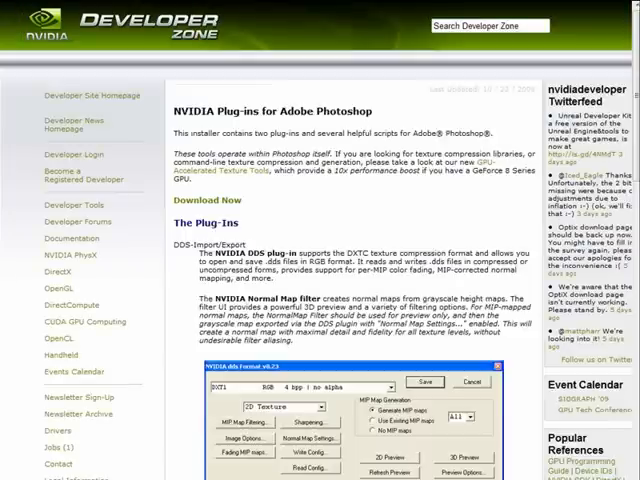
Scroll the NVIDIA plug-ins page down to the DDS Import/Export section
{"action": "scroll", "scroll_direction": "down", "scroll_amount": 3}
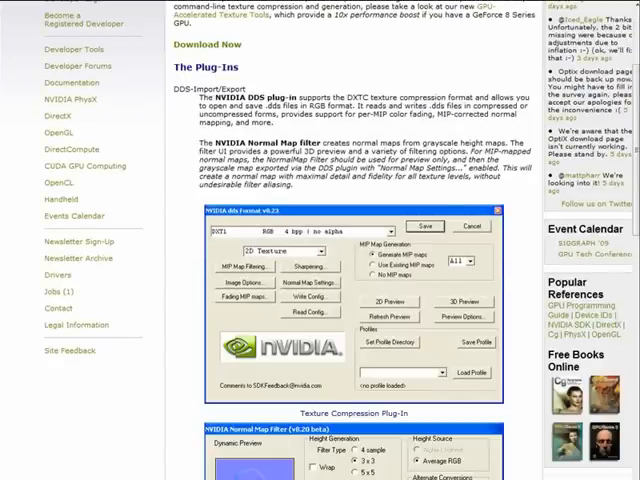
{"action": "scroll", "scroll_direction": "down", "scroll_amount": 3}
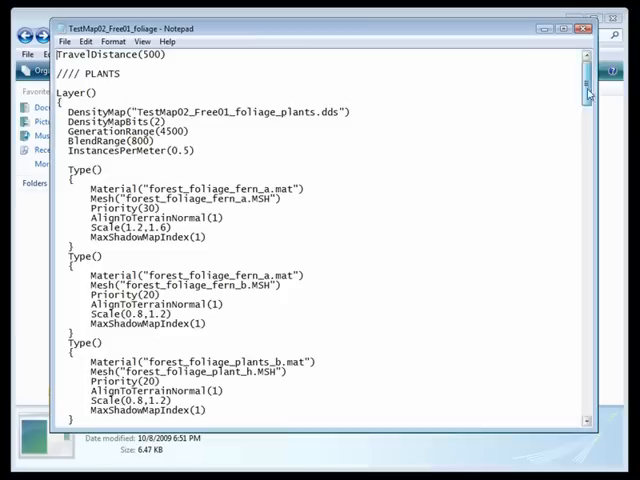
Scroll through the foliage file's plant layer definitions in Notepad
{"action": "scroll", "scroll_direction": "down", "scroll_amount": 3}
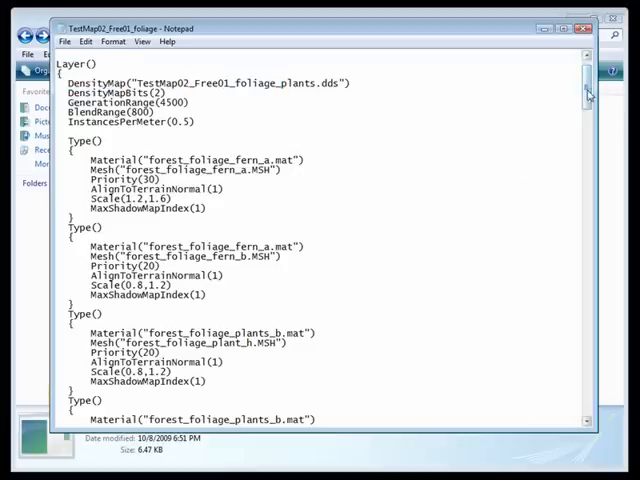
{"action": "scroll", "scroll_direction": "down", "scroll_amount": 3}
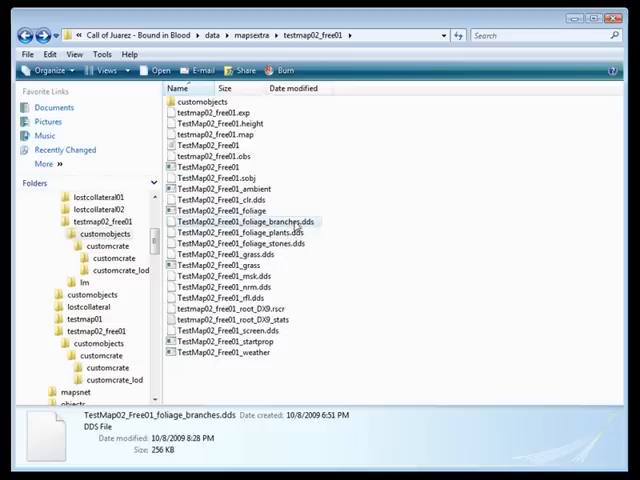
{"action": "double_click", "coordinate": [216, 200]}
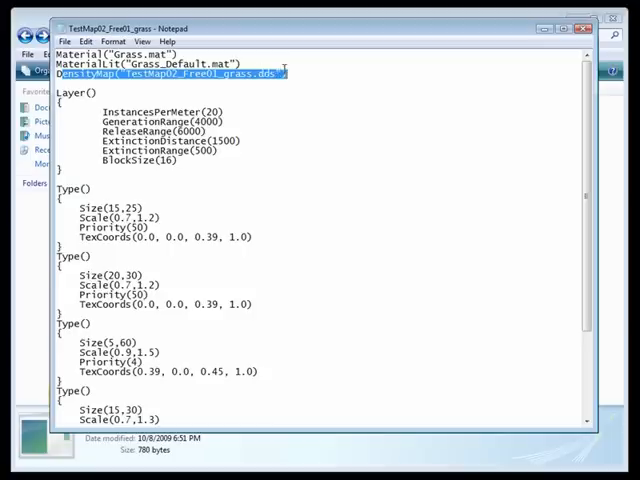
Scroll down through the grass layer settings in Notepad
{"action": "scroll", "scroll_direction": "down", "scroll_amount": 3}
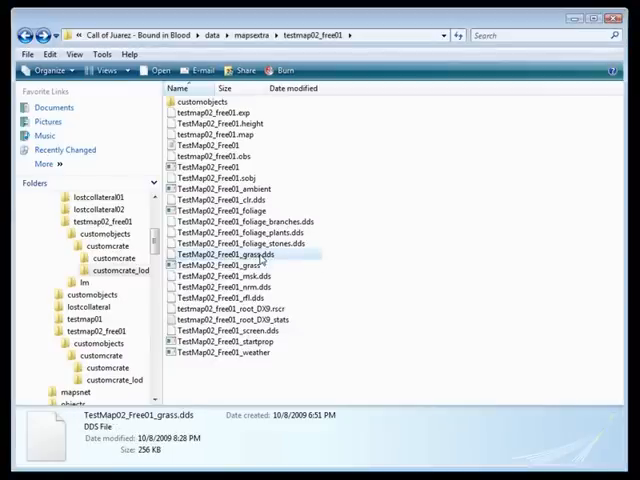
{"action": "double_click", "coordinate": [232, 256]}
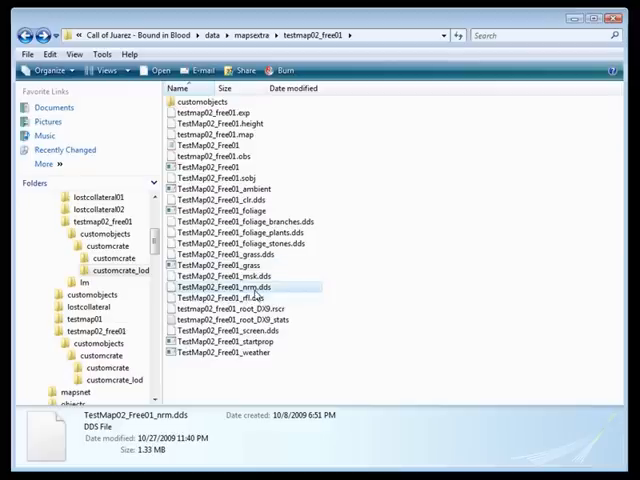
{"action": "mouse_move", "coordinate": [244, 290]}
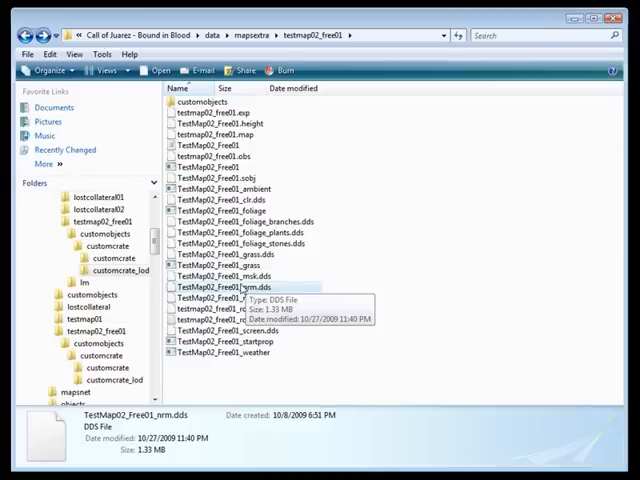
{"action": "double_click", "coordinate": [226, 288]}
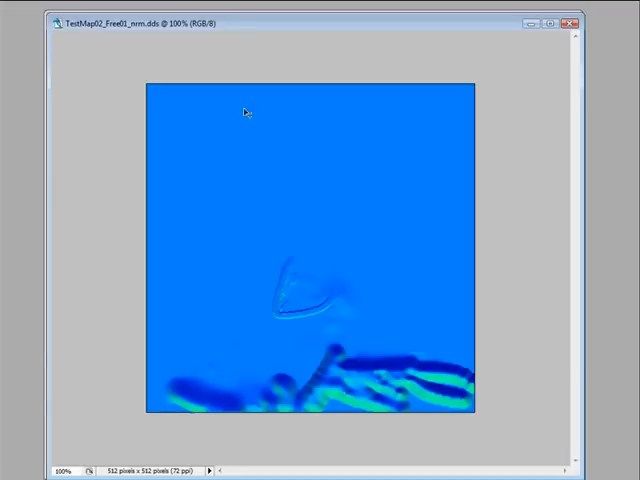
{"action": "mouse_move", "coordinate": [372, 280]}
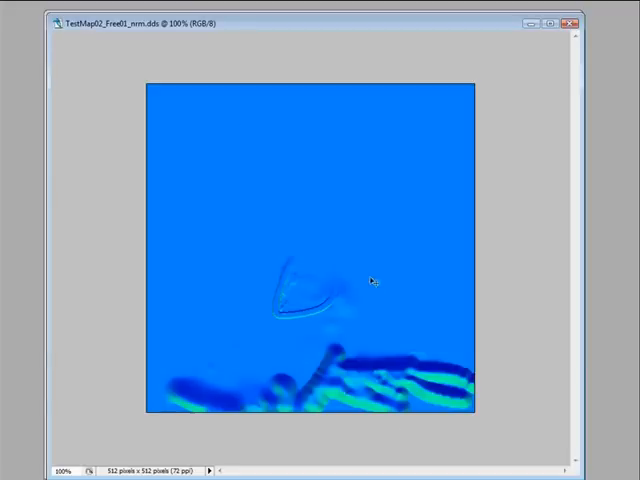
{"action": "mouse_move", "coordinate": [336, 324]}
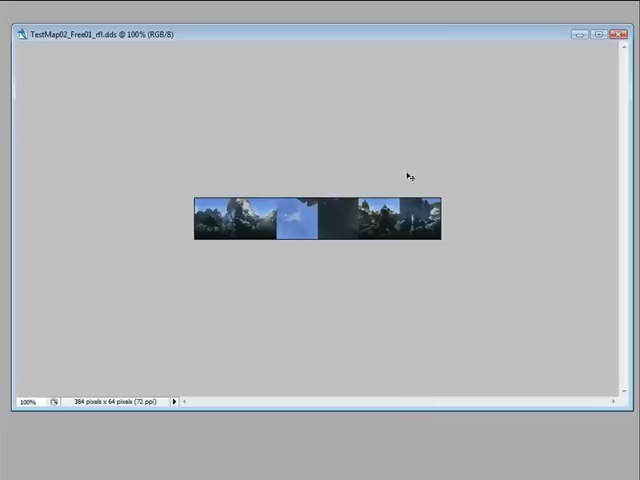
{"action": "mouse_move", "coordinate": [468, 218]}
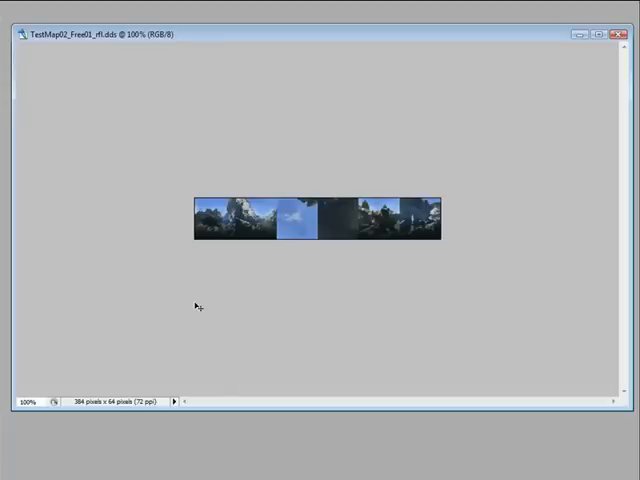
{"action": "mouse_move", "coordinate": [230, 306]}
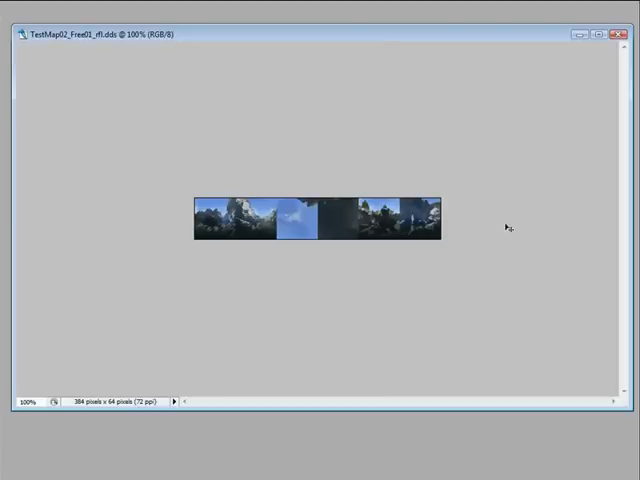
{"action": "mouse_move", "coordinate": [340, 292]}
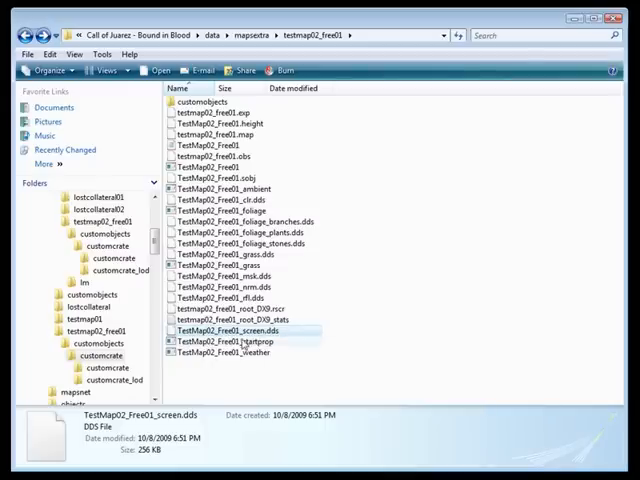
{"action": "mouse_move", "coordinate": [244, 330]}
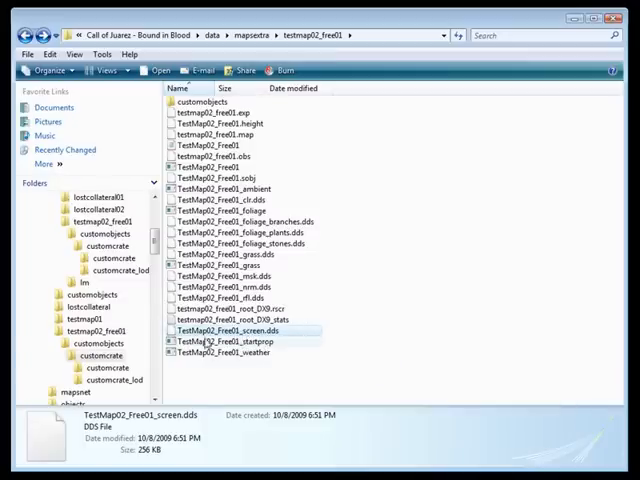
View the map's startprop script with its music, loading screen and weapon settings in Notepad
{"action": "left_click", "coordinate": [236, 340]}
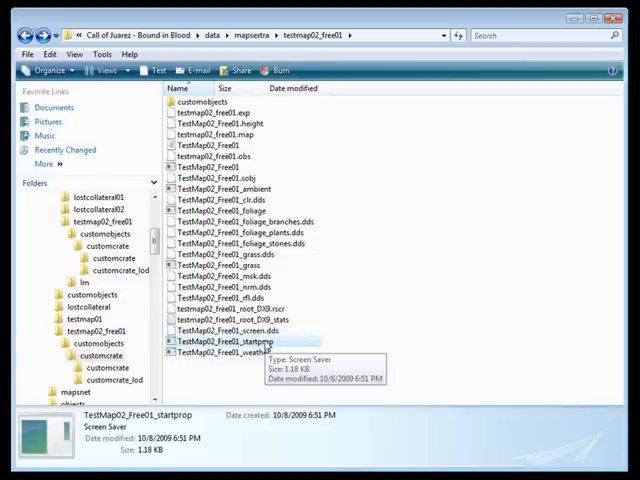
{"action": "double_click", "coordinate": [244, 344]}
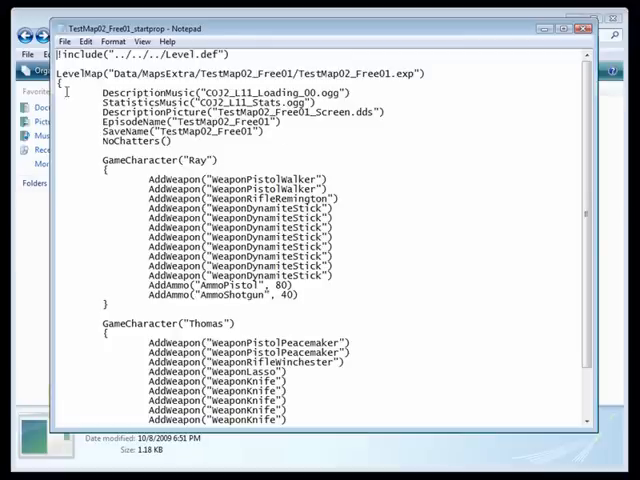
{"action": "double_click", "coordinate": [130, 104]}
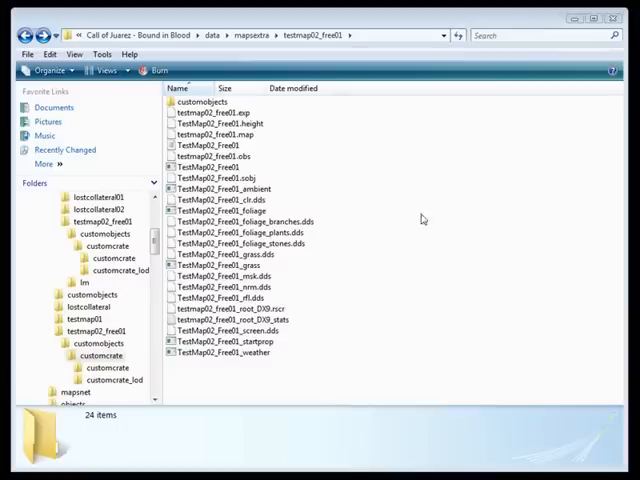
Select TestMap02_Fred01_weather to show its 53.7 KB details in the bottom pane
{"action": "left_click", "coordinate": [224, 352]}
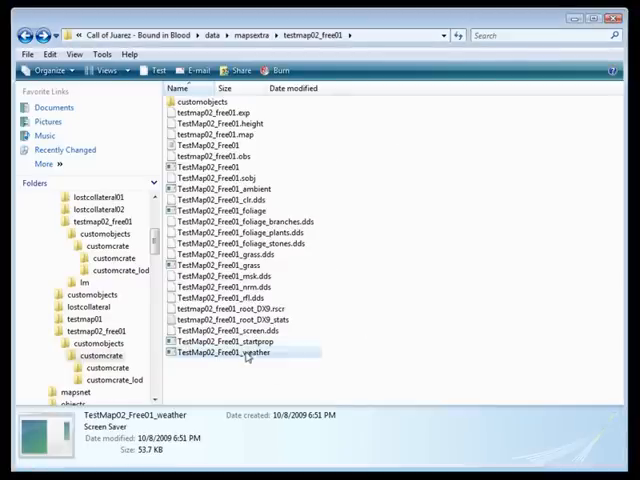
{"action": "mouse_move", "coordinate": [284, 364]}
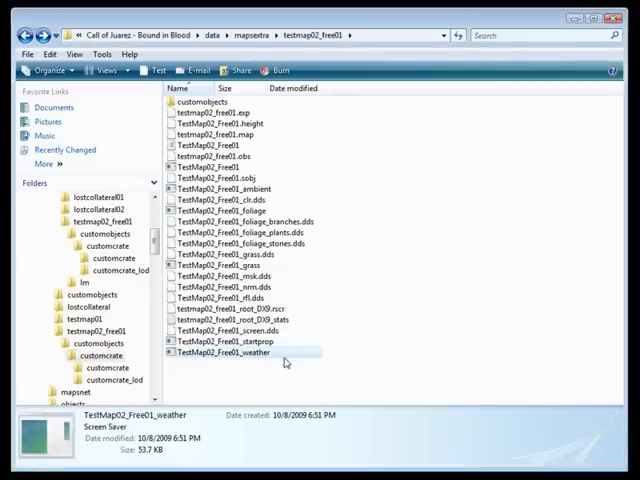
{"action": "mouse_move", "coordinate": [312, 360]}
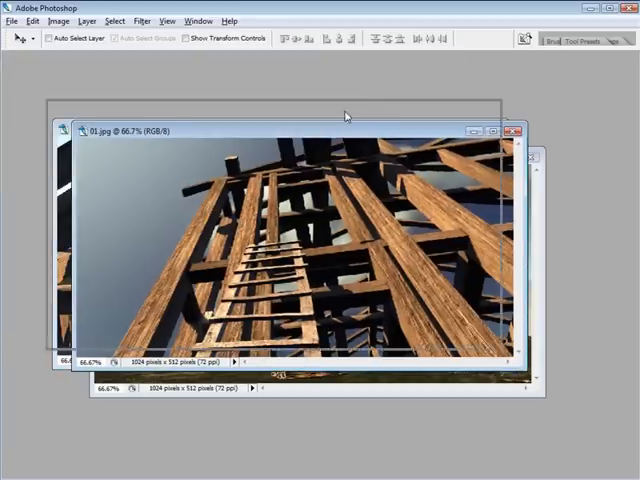
Check the screenshot's pixel dimensions, then add a new layer filled with bright green
{"action": "left_click", "coordinate": [58, 20]}
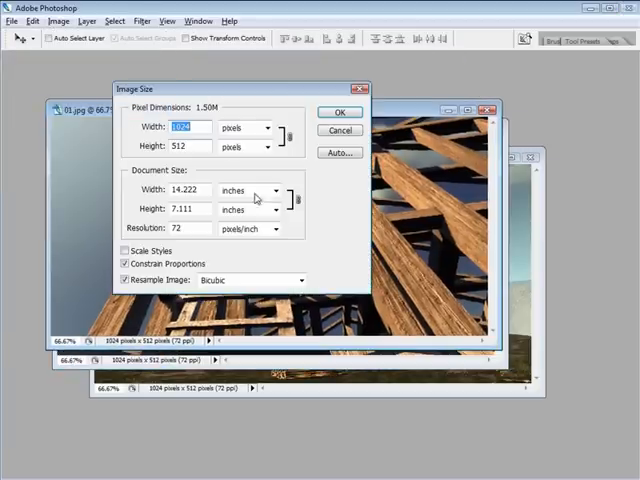
{"action": "left_click", "coordinate": [340, 112]}
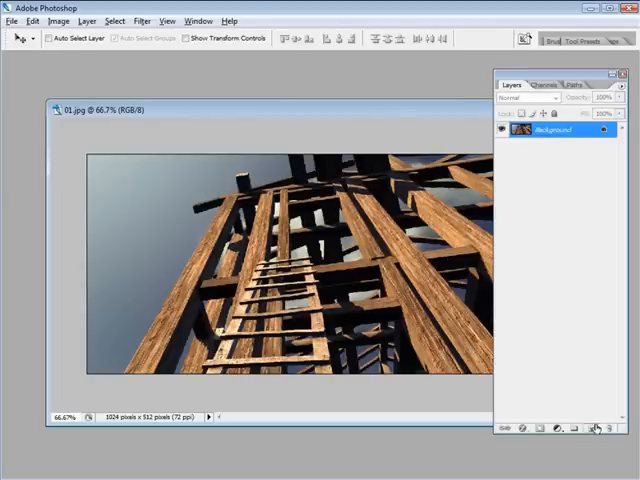
{"action": "left_click", "coordinate": [592, 428]}
{"action": "type", "text": "255"}
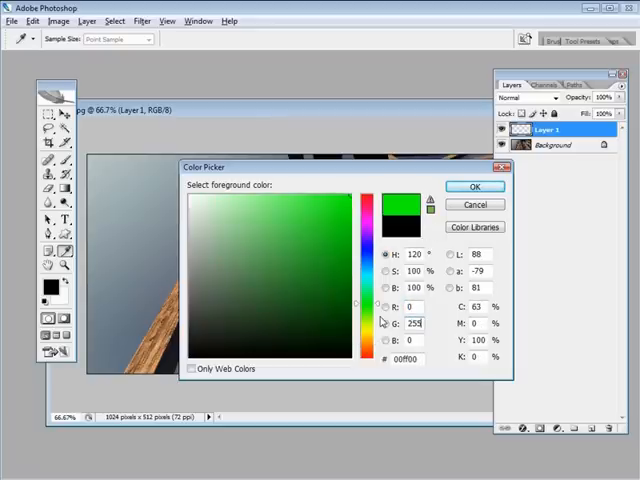
{"action": "left_click", "coordinate": [476, 186]}
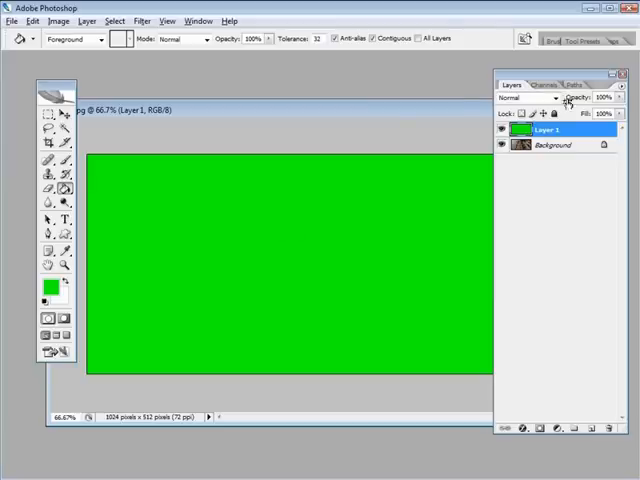
Set the green layer's blend mode to Multiply so it tints the screenshot
{"action": "left_click", "coordinate": [530, 98]}
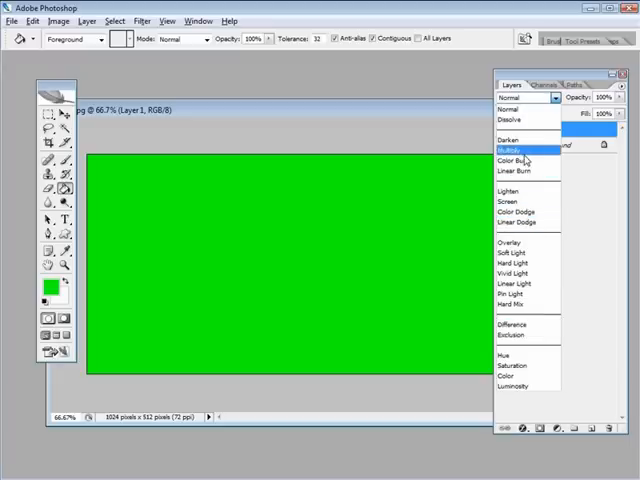
{"action": "left_click", "coordinate": [514, 150]}
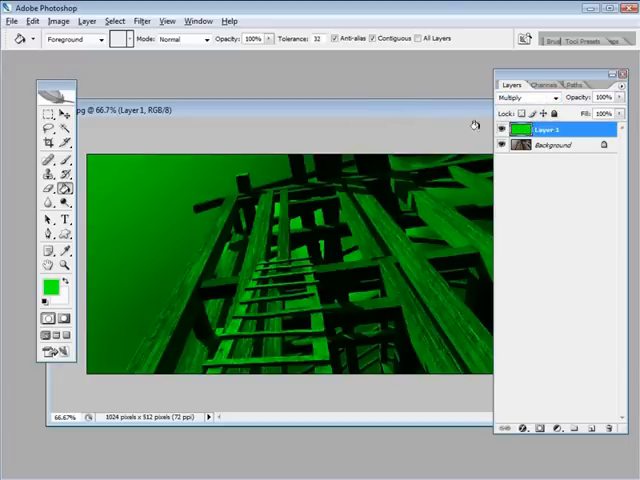
{"action": "left_click", "coordinate": [524, 98]}
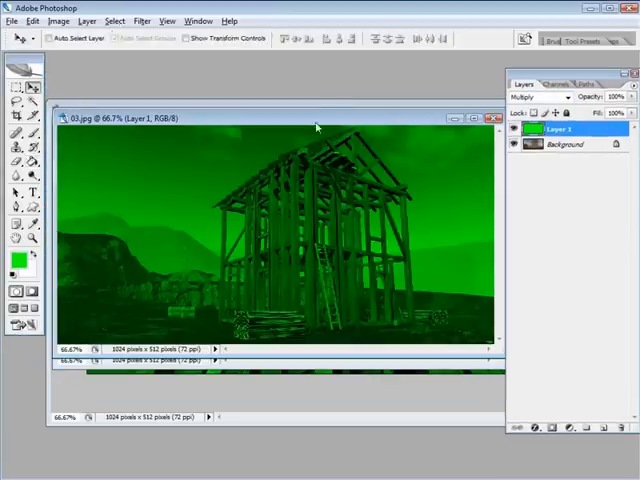
Save the tinted image as TestMap02_Fred01_screen2.dds in D3D/DDS format with a chosen compression
{"action": "left_click", "coordinate": [12, 20]}
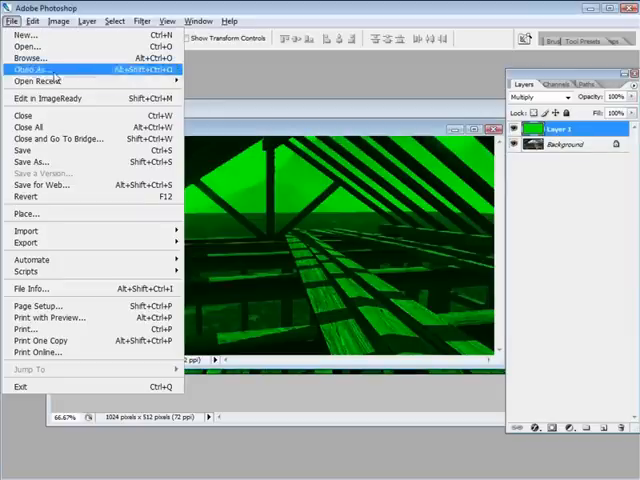
{"action": "left_click", "coordinate": [28, 68]}
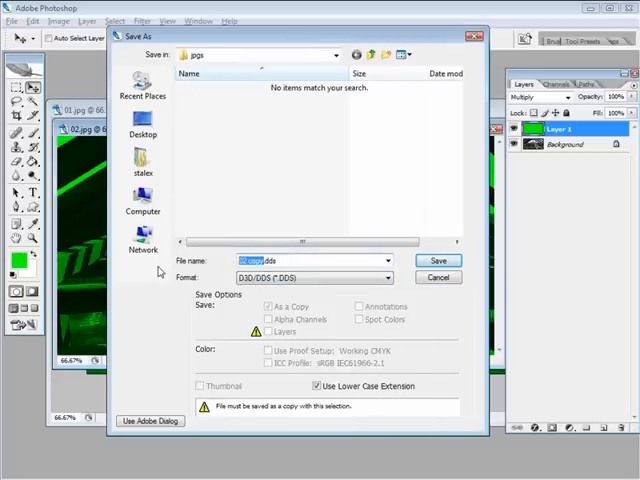
{"action": "mouse_move", "coordinate": [180, 132]}
{"action": "type", "text": "TestMap02_Free01_screen2"}
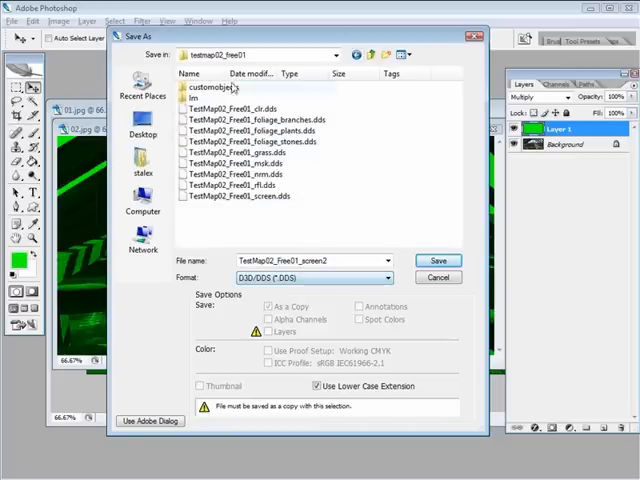
{"action": "left_click", "coordinate": [436, 260]}
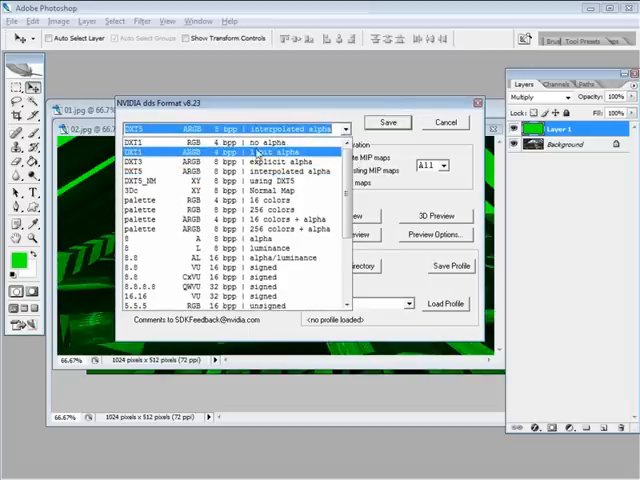
{"action": "left_click", "coordinate": [230, 142]}
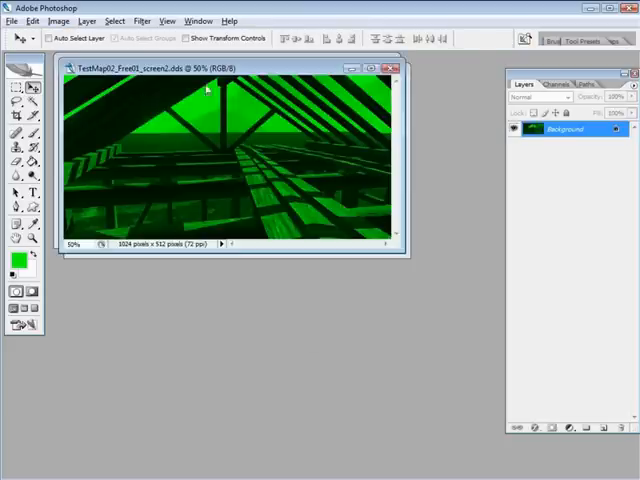
{"action": "left_click", "coordinate": [60, 20]}
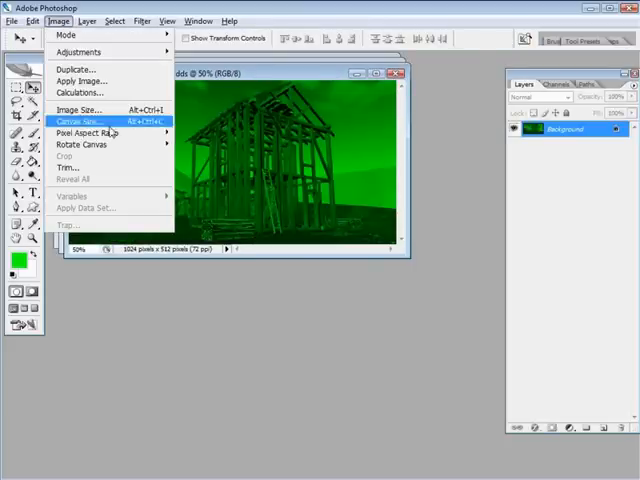
{"action": "left_click", "coordinate": [80, 108]}
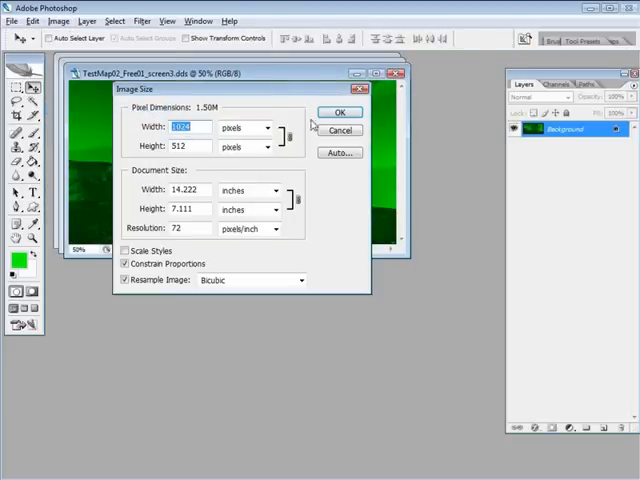
{"action": "left_click", "coordinate": [340, 112]}
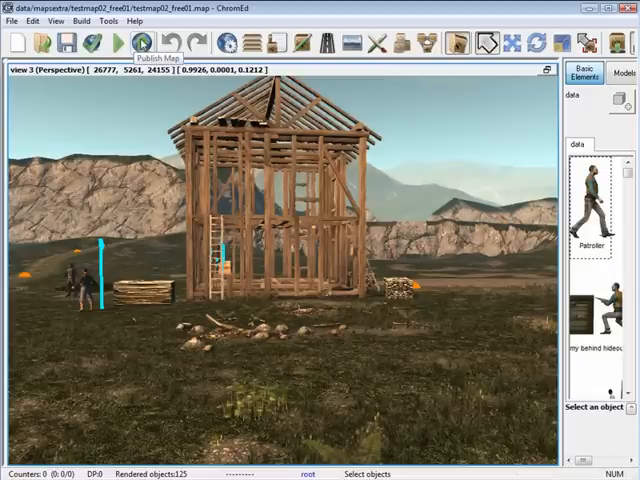
Show the wooden house scene in ChromEd, then browse the Call of Juarez user content map listing
{"action": "left_click", "coordinate": [150, 42]}
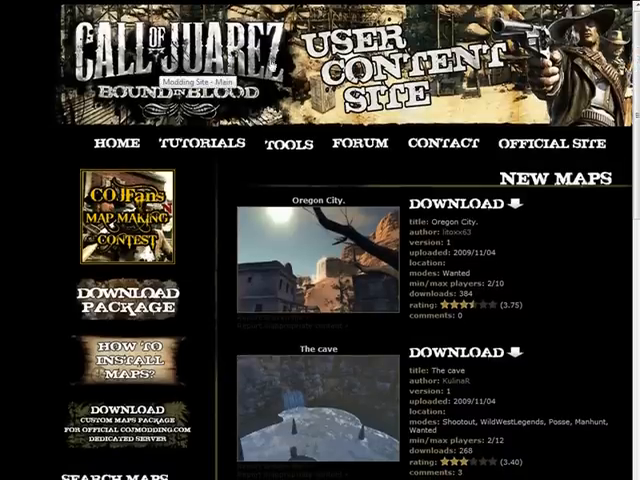
{"action": "scroll", "scroll_direction": "down", "scroll_amount": 3}
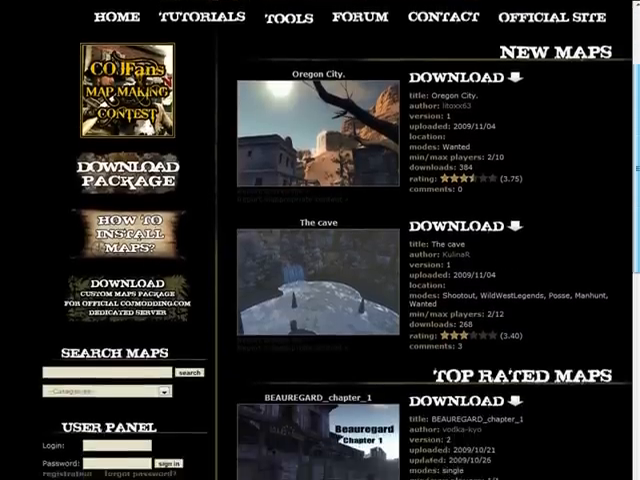